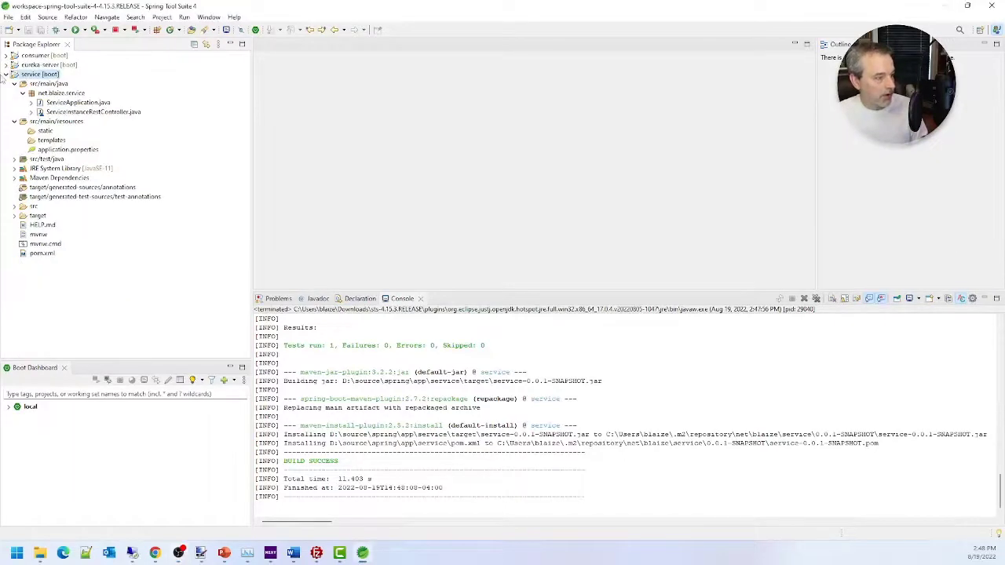
Expand the consumer project and open ConsumerService.java to view its sayHello endpoint.
{"action": "left_click", "coordinate": [8, 74]}
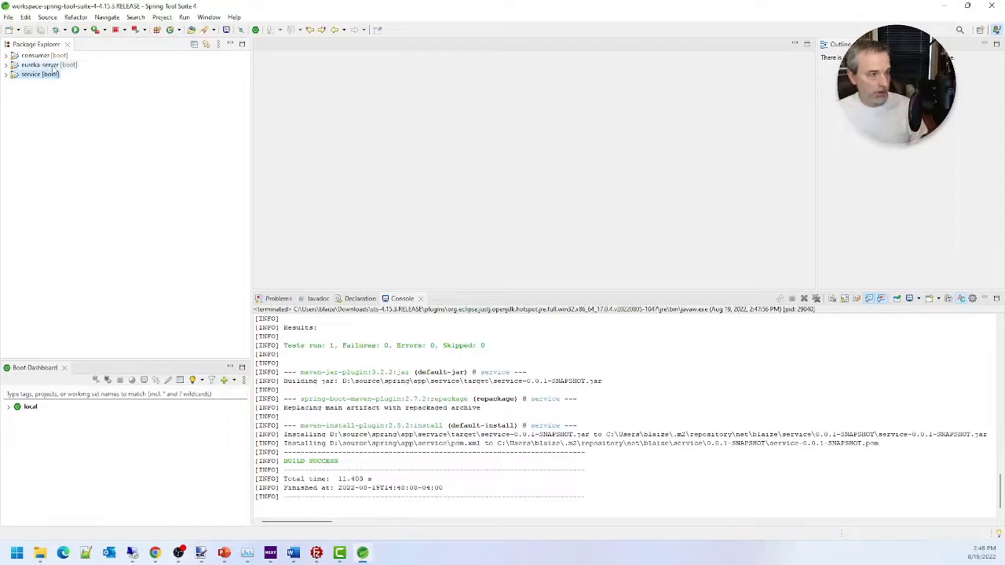
{"action": "left_click", "coordinate": [47, 64]}
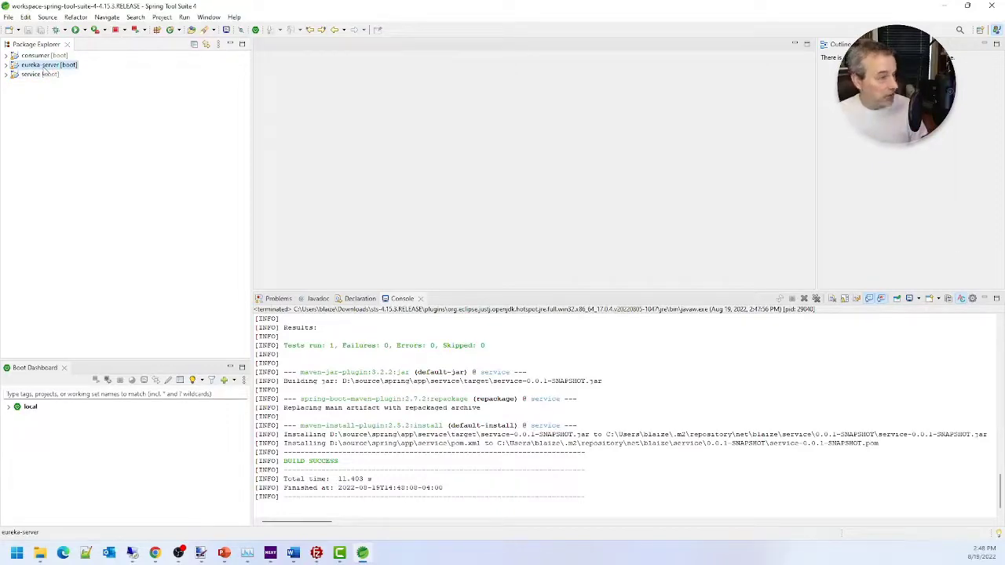
{"action": "left_click", "coordinate": [7, 74]}
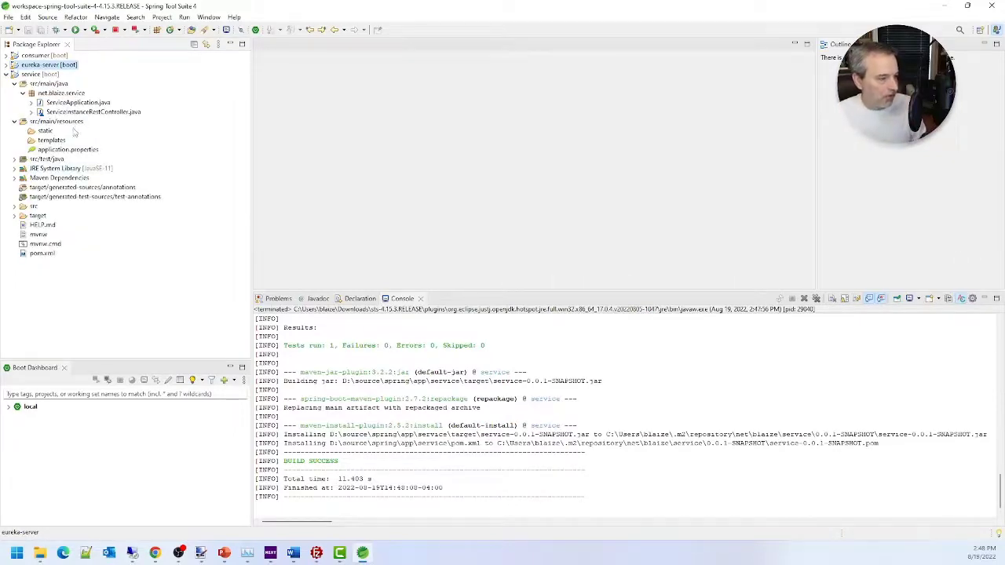
{"action": "double_click", "coordinate": [92, 112]}
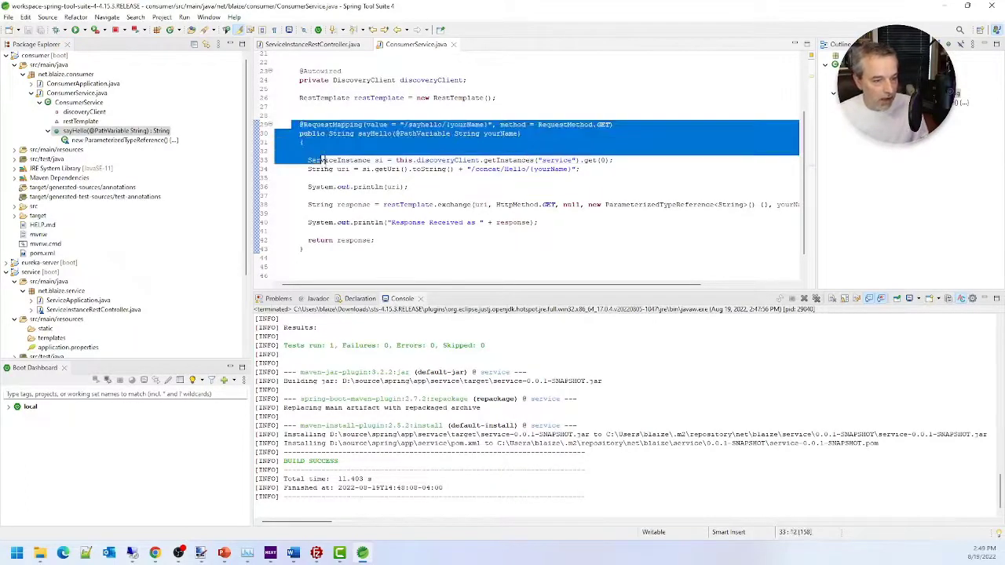
{"action": "left_click", "coordinate": [408, 187]}
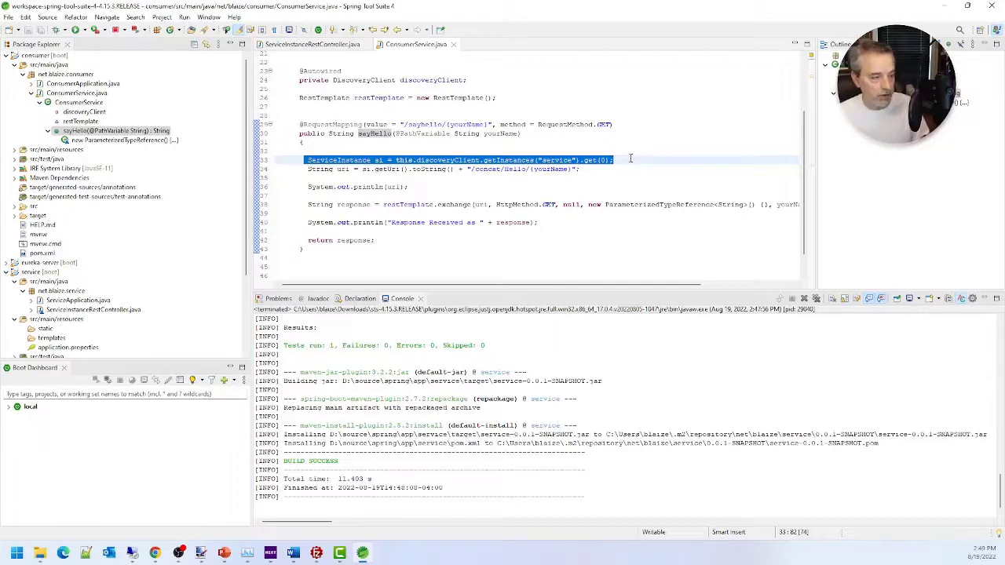
{"action": "left_click", "coordinate": [406, 187]}
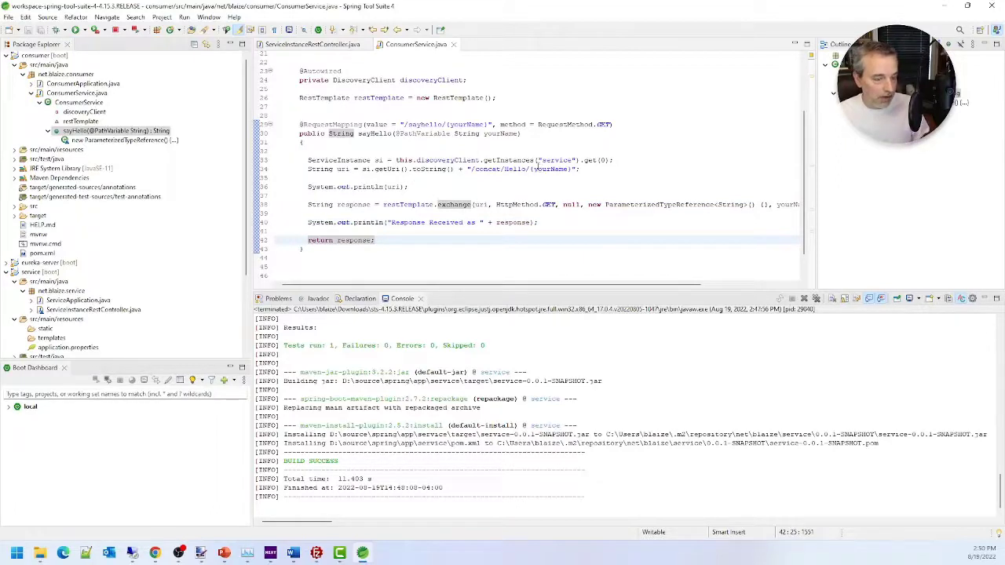
{"action": "double_click", "coordinate": [501, 133]}
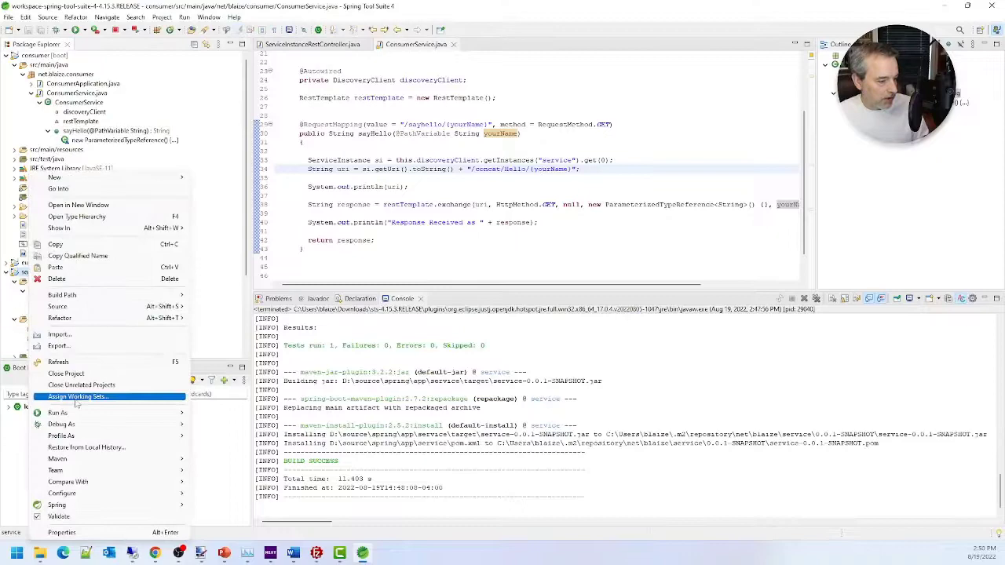
Start the service project as a Spring Boot App and let it register with Eureka.
{"action": "left_click", "coordinate": [57, 412]}
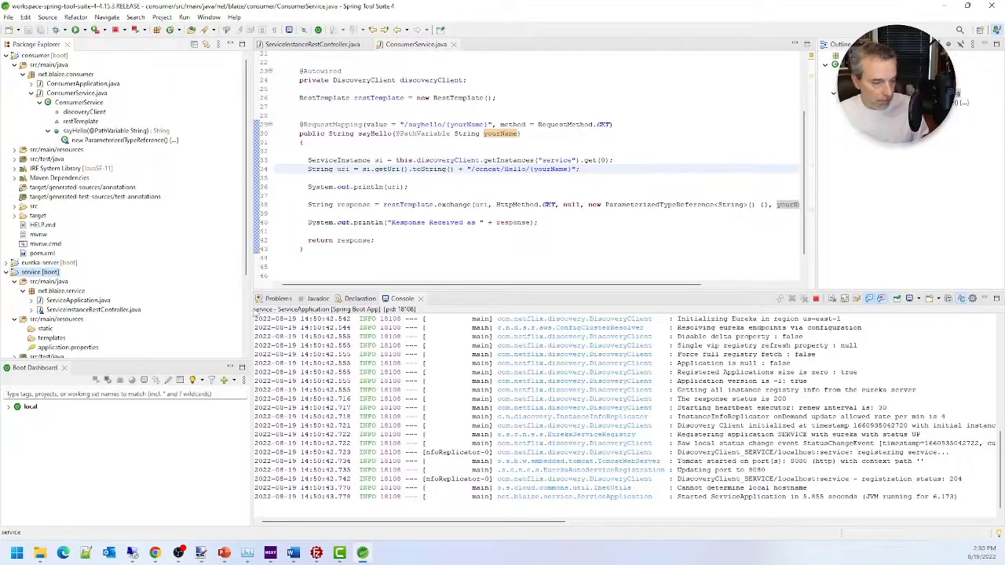
{"action": "right_click", "coordinate": [43, 55]}
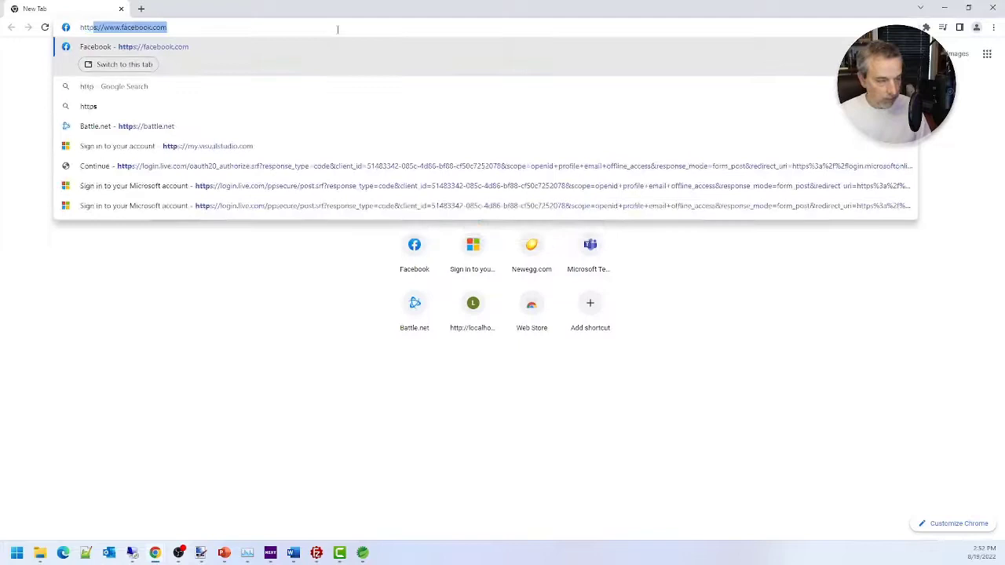
Load localhost:8082/sayhello/Azure to get 'Hello Azure', then open the local Eureka dashboard.
{"action": "type", "text": "http://localhost:8082"}
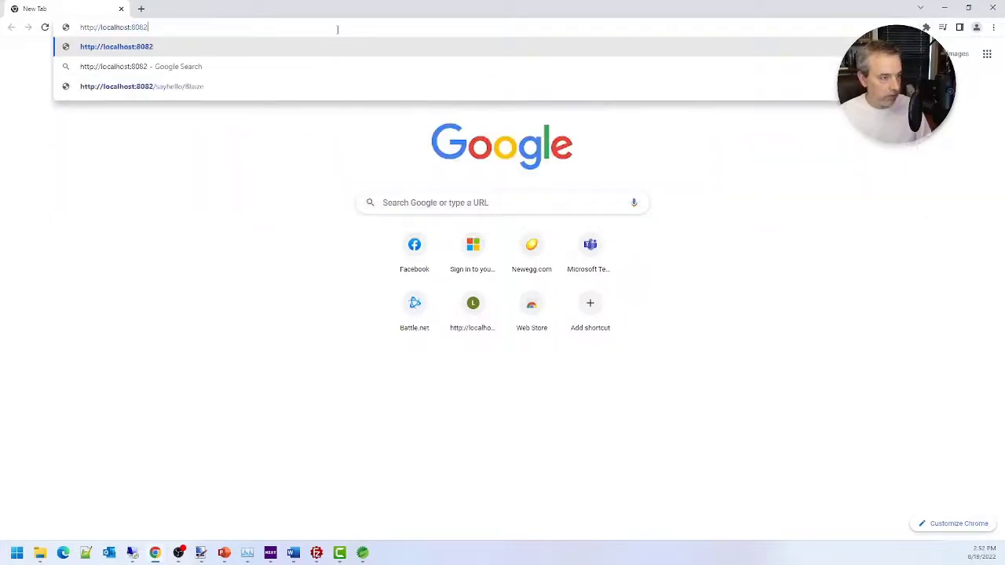
{"action": "type", "text": "/sa"}
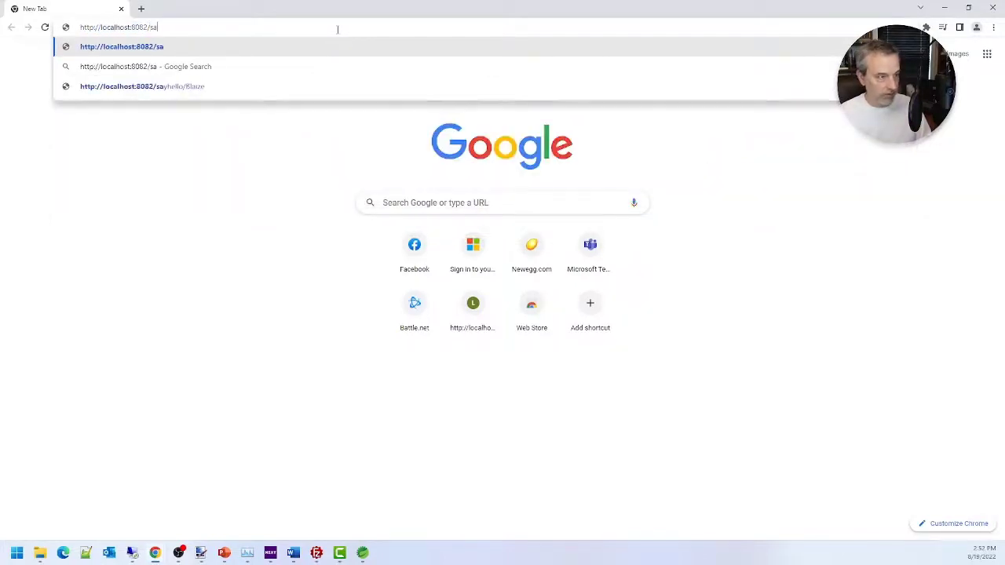
{"action": "type", "text": "yhello/Azure"}
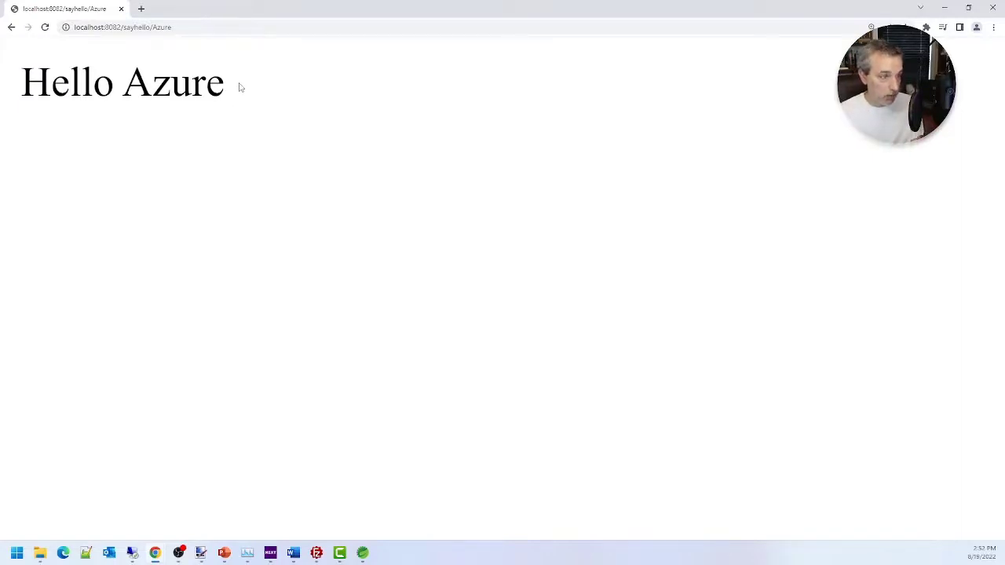
{"action": "mouse_move", "coordinate": [399, 61]}
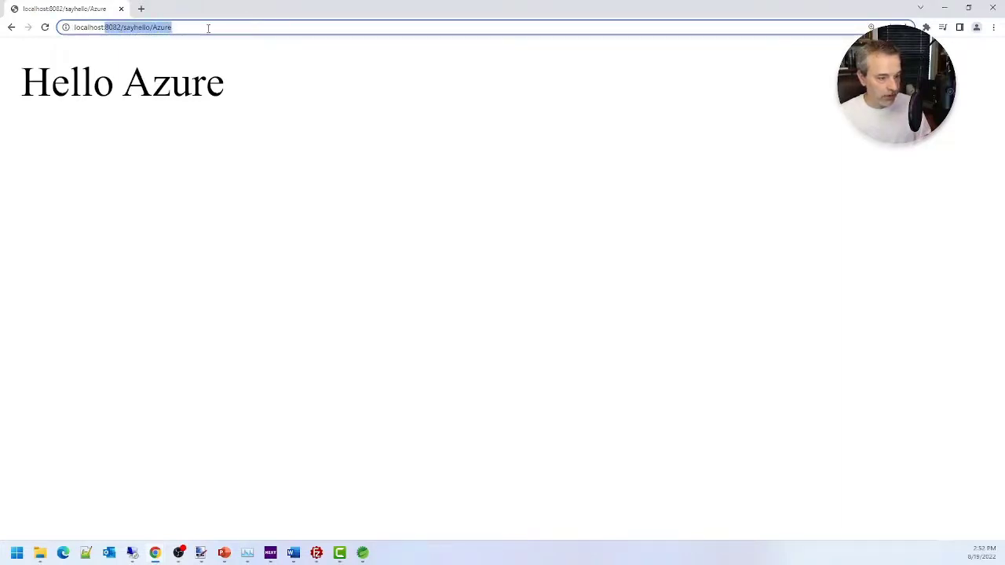
{"action": "type", "text": "localhost:97"}
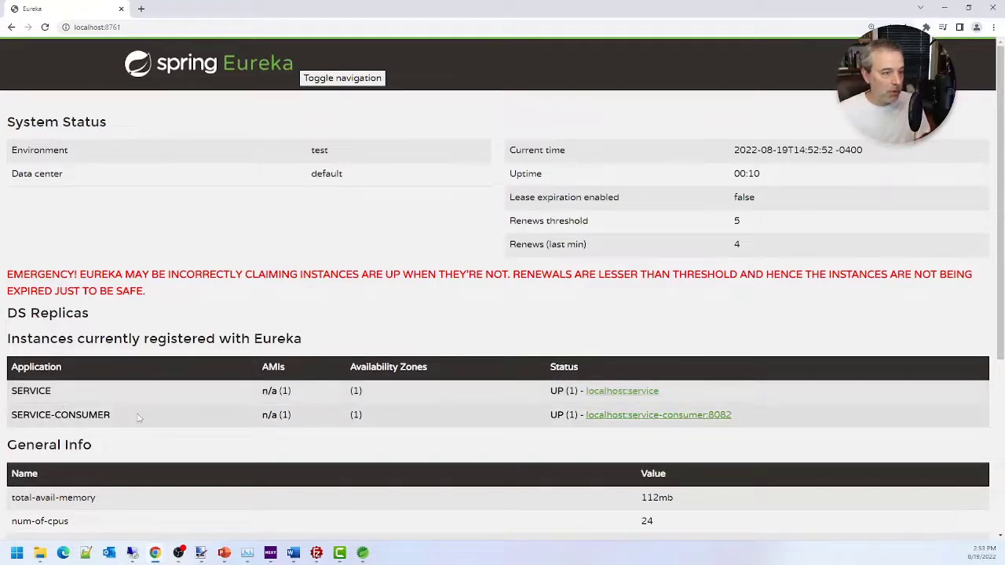
Compare the spring-app-demo apps list against Eureka and highlight the Registration status column.
{"action": "left_click", "coordinate": [191, 9]}
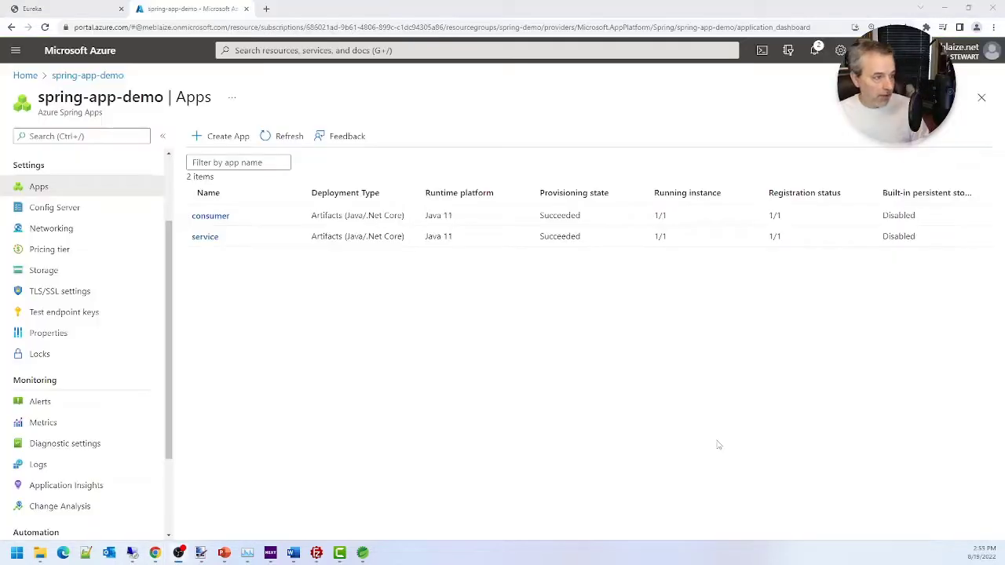
{"action": "mouse_move", "coordinate": [677, 419]}
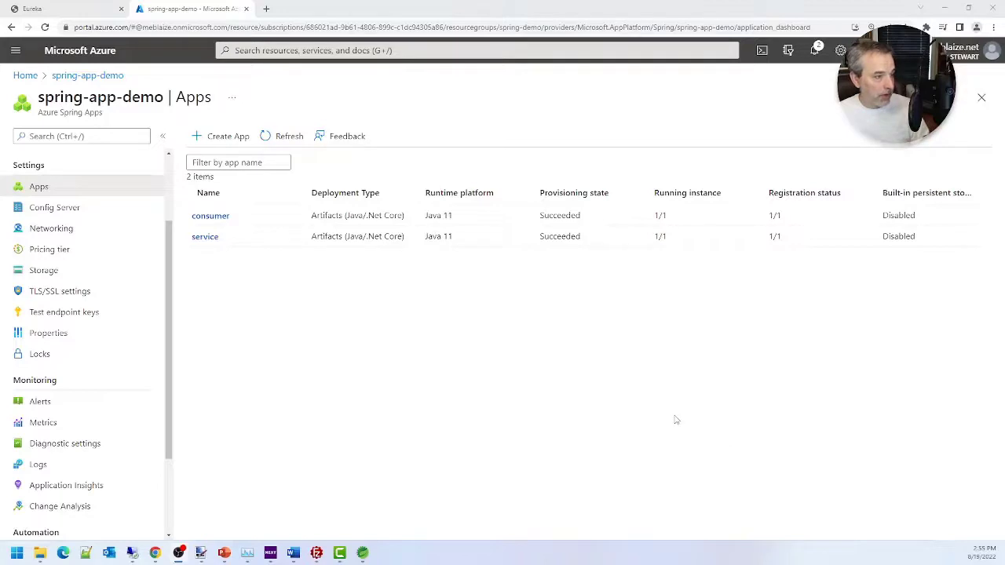
{"action": "mouse_move", "coordinate": [195, 116]}
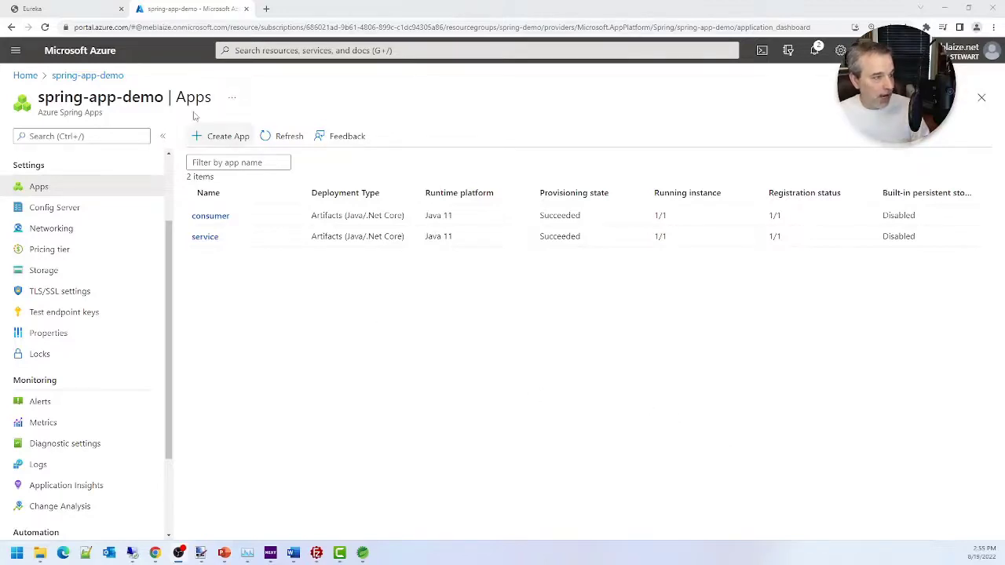
{"action": "left_click", "coordinate": [59, 8]}
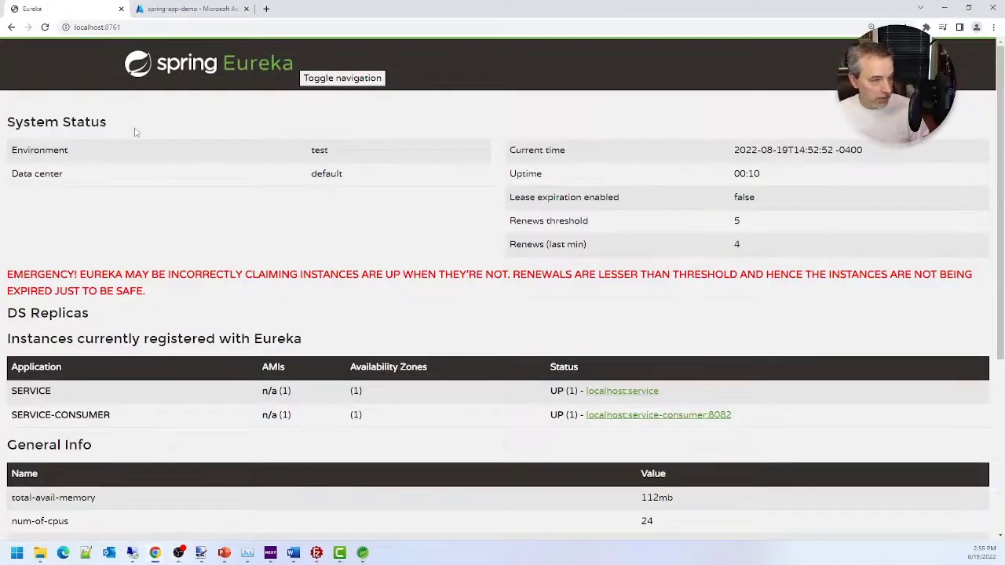
{"action": "left_click", "coordinate": [191, 8]}
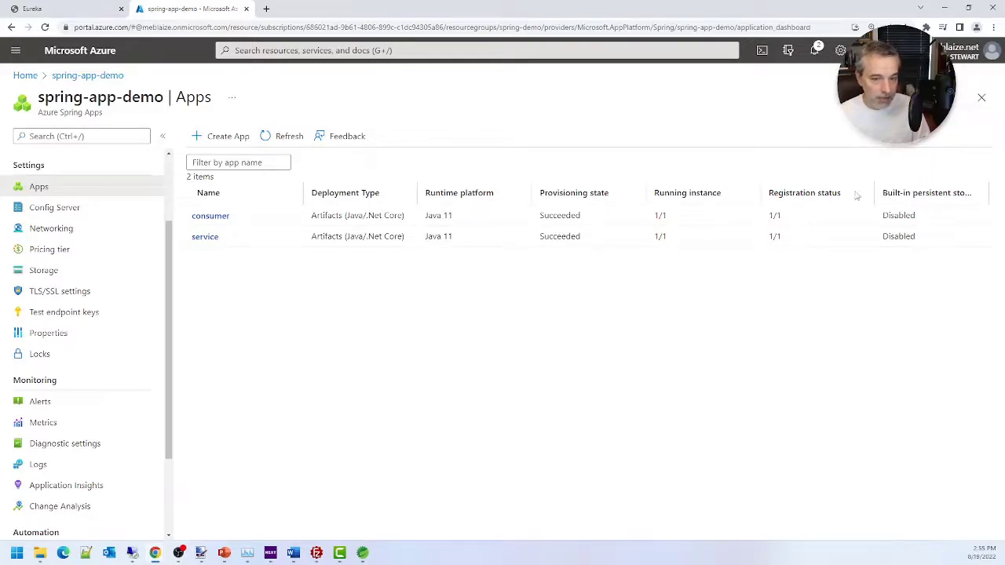
{"action": "double_click", "coordinate": [804, 192]}
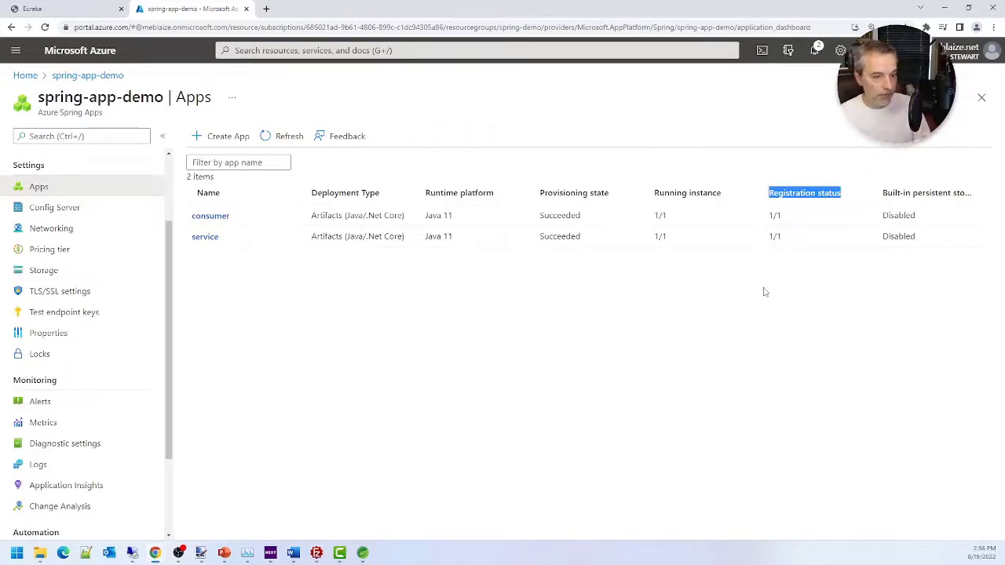
{"action": "mouse_move", "coordinate": [259, 304]}
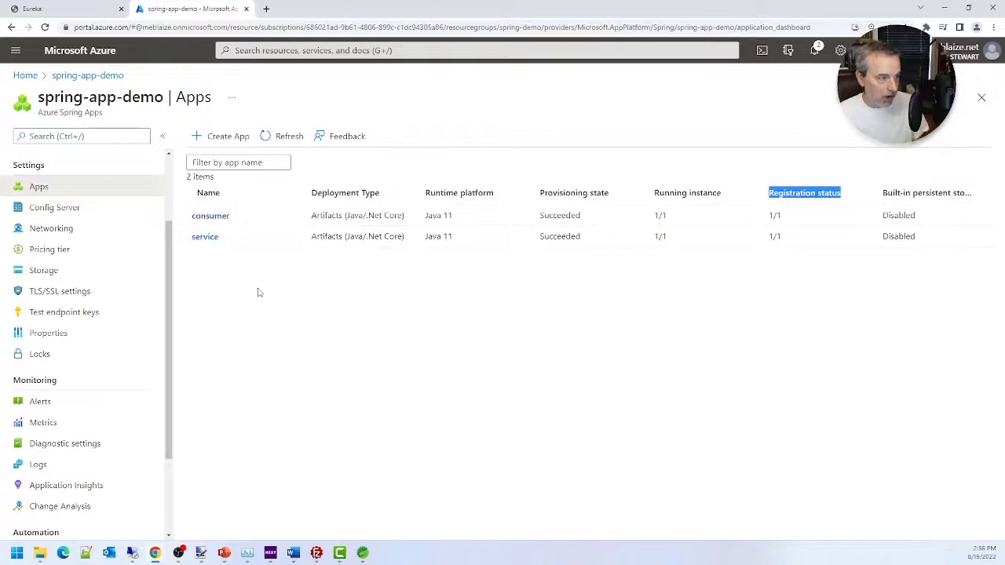
Open the 'service' app's Overview blade from the spring-app-demo apps list.
{"action": "left_click", "coordinate": [205, 236]}
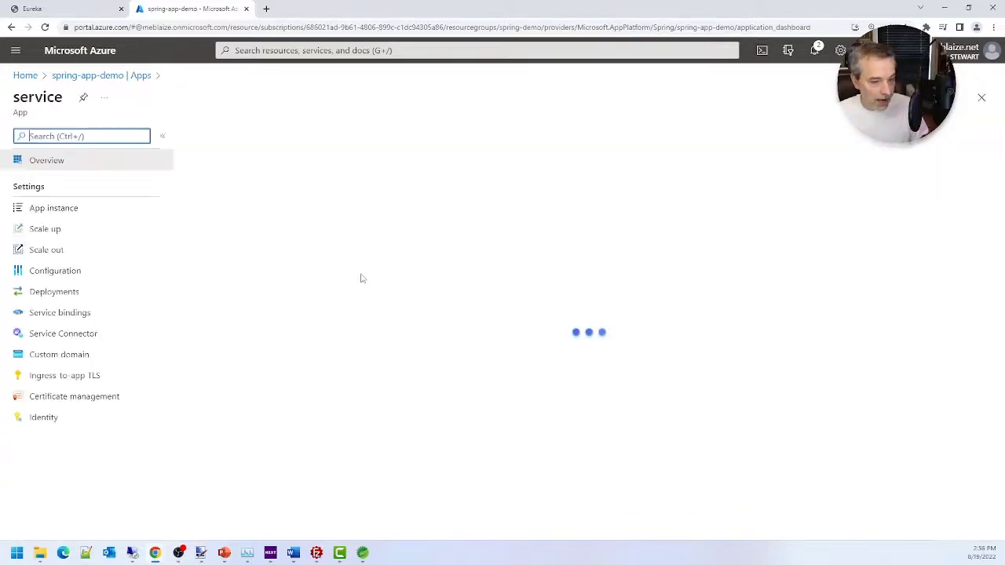
{"action": "left_click", "coordinate": [46, 160]}
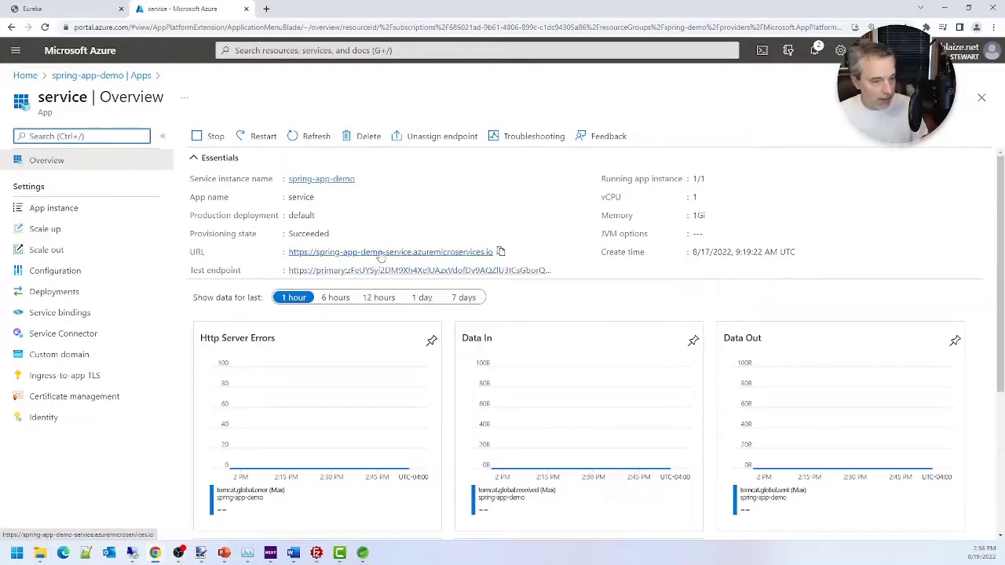
Call the service's public URL with /concat/<first>/<last>, then return to the Azure portal.
{"action": "left_click", "coordinate": [390, 251]}
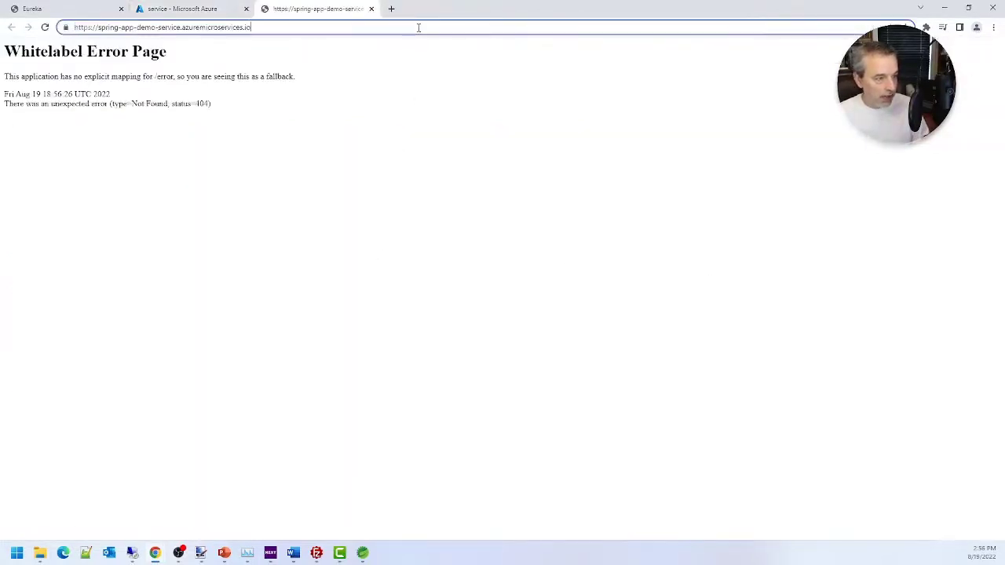
{"action": "type", "text": "/cont"}
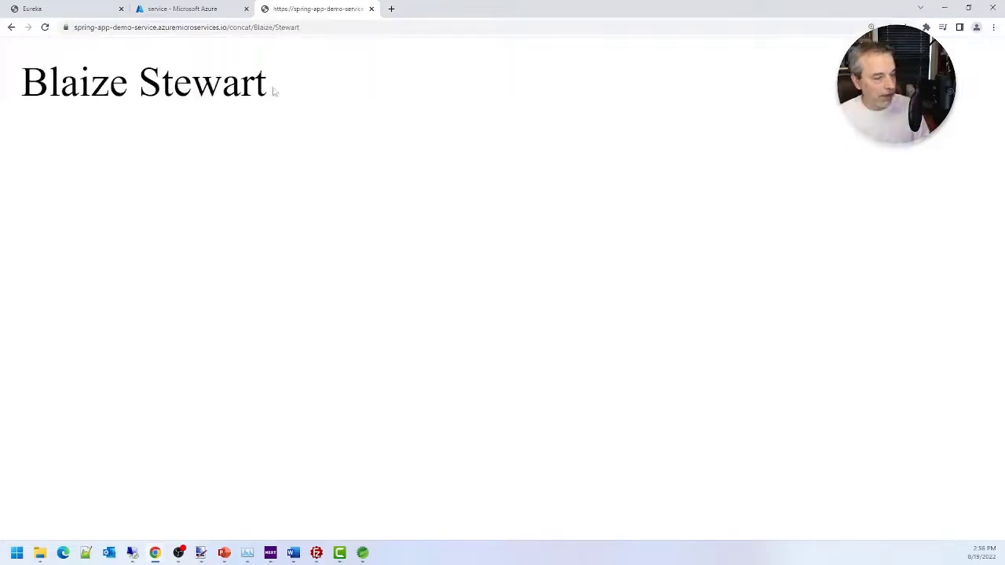
{"action": "left_click", "coordinate": [188, 9]}
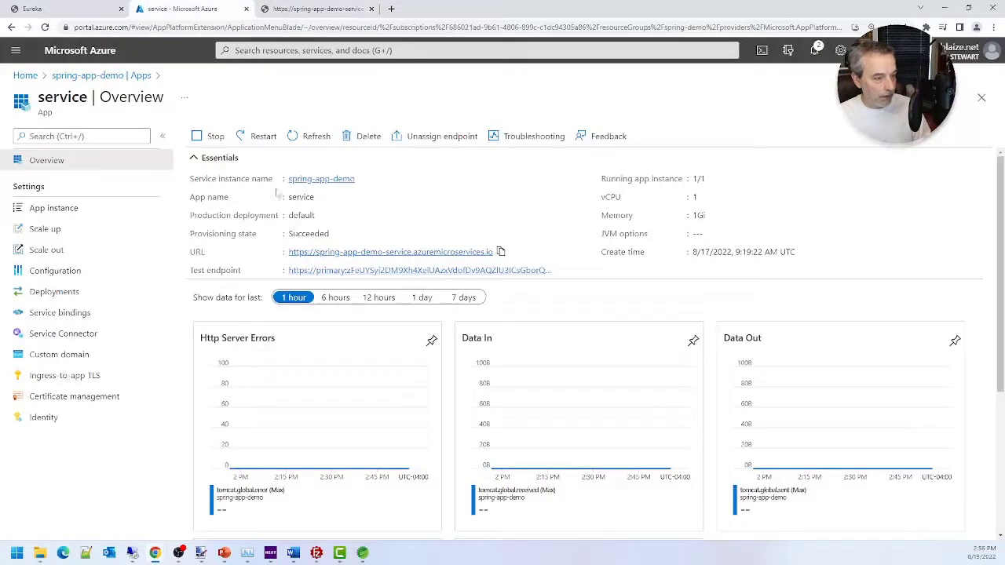
{"action": "mouse_move", "coordinate": [343, 112]}
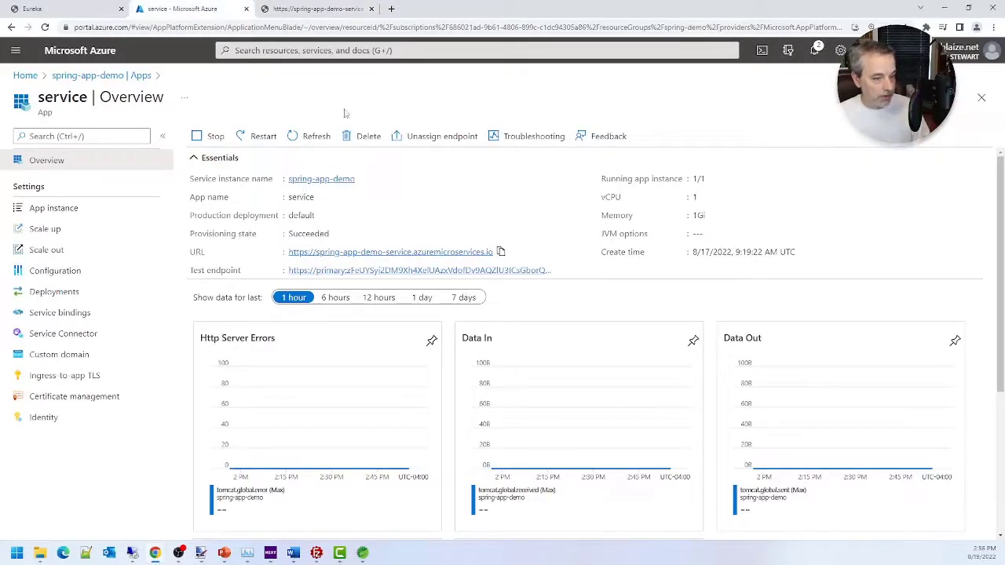
{"action": "mouse_move", "coordinate": [321, 67]}
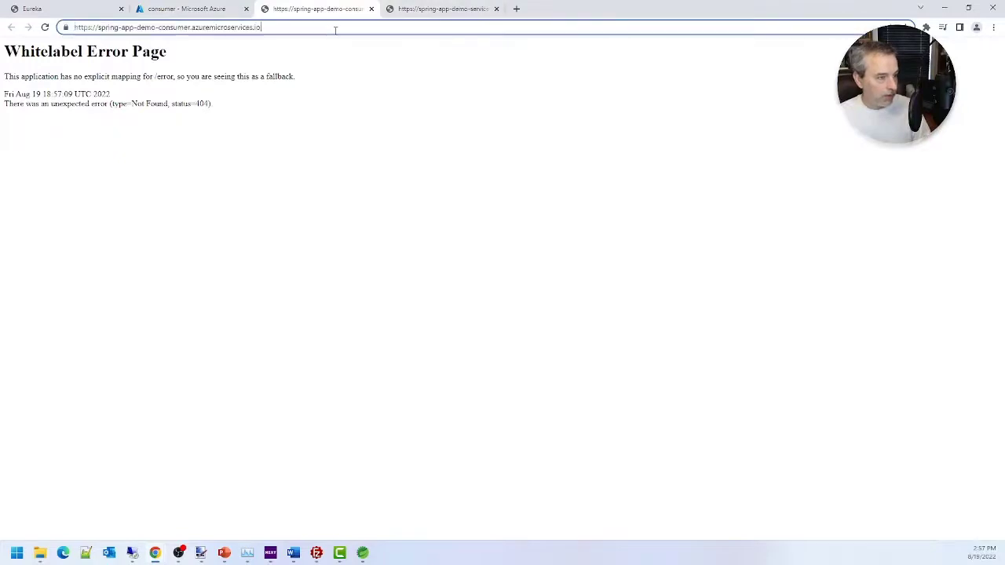
Call the consumer's /sayhello/<name> endpoint, then change the name in the URL.
{"action": "type", "text": "/say"}
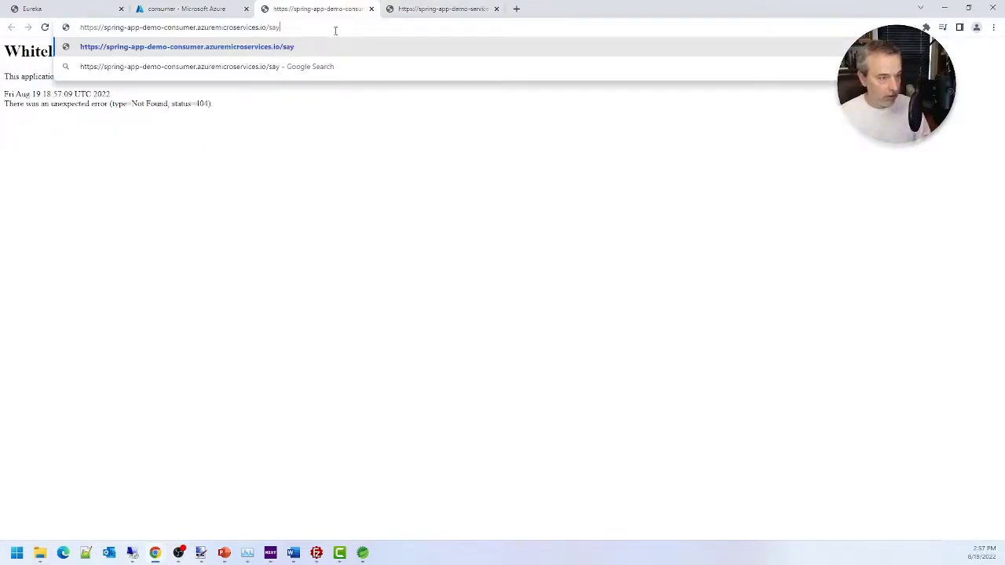
{"action": "type", "text": "hello/Blaize"}
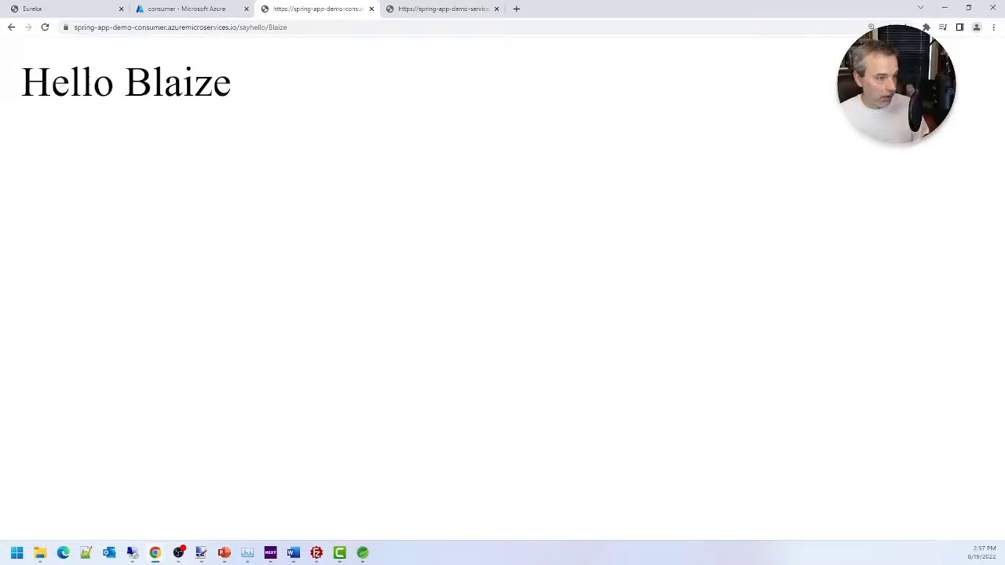
{"action": "double_click", "coordinate": [177, 82]}
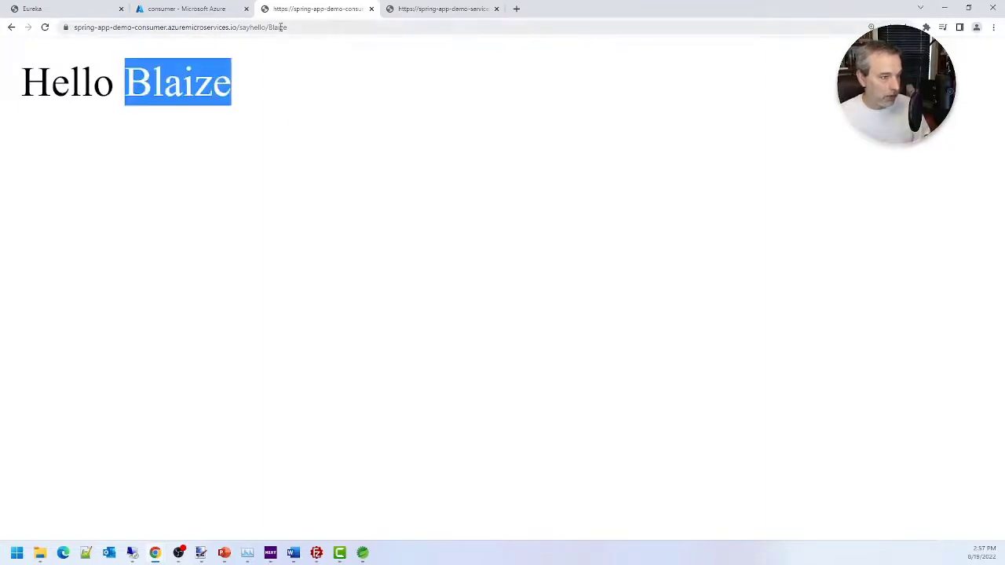
{"action": "left_click", "coordinate": [189, 27]}
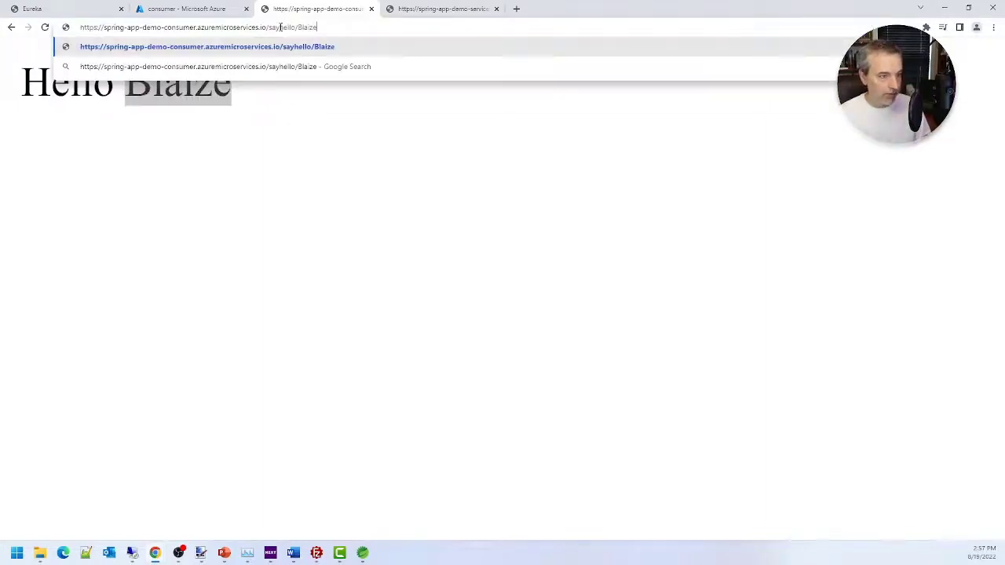
{"action": "type", "text": "_sTewa"}
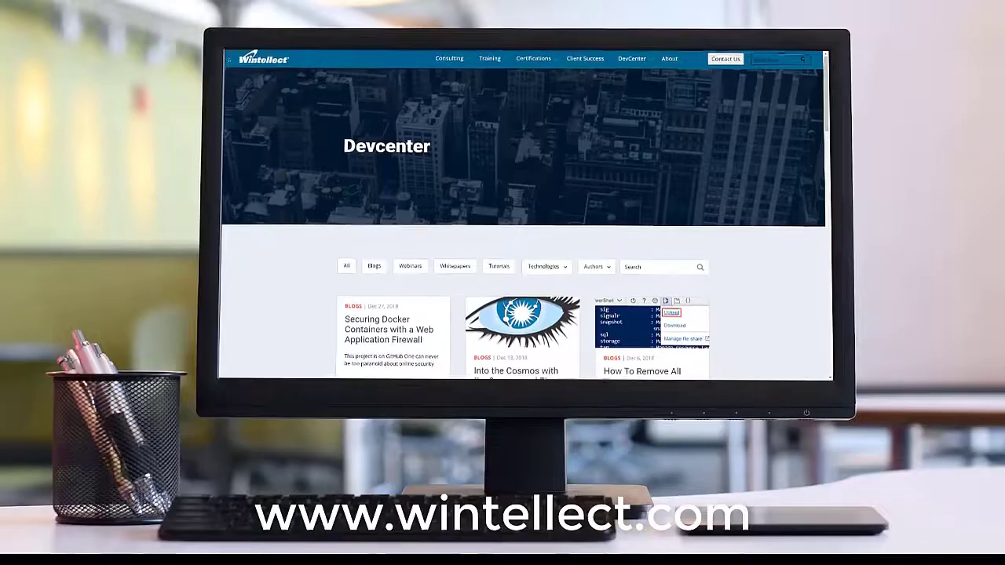
{"action": "scroll", "scroll_direction": "down", "scroll_amount": 3}
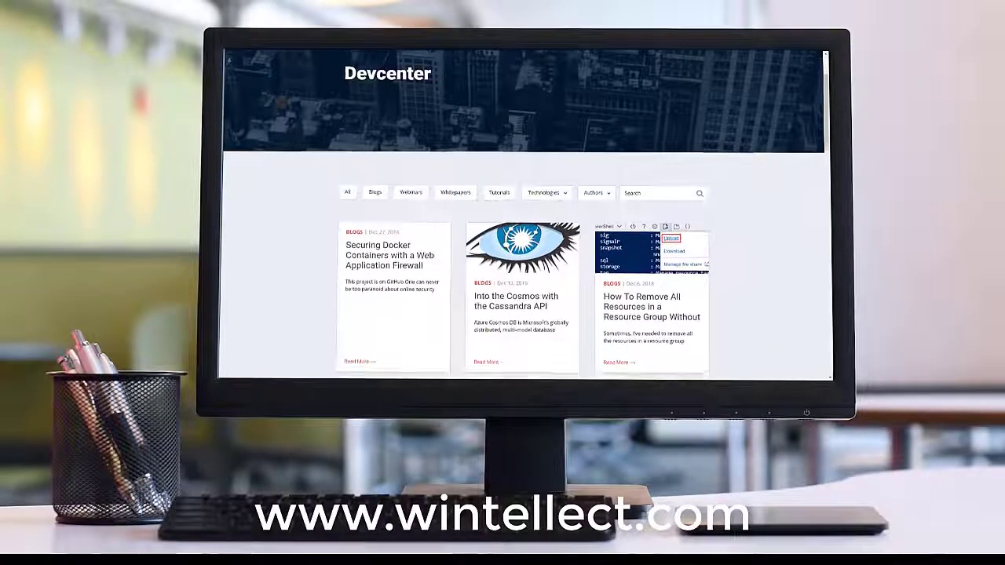
{"action": "scroll", "scroll_direction": "down", "scroll_amount": 3}
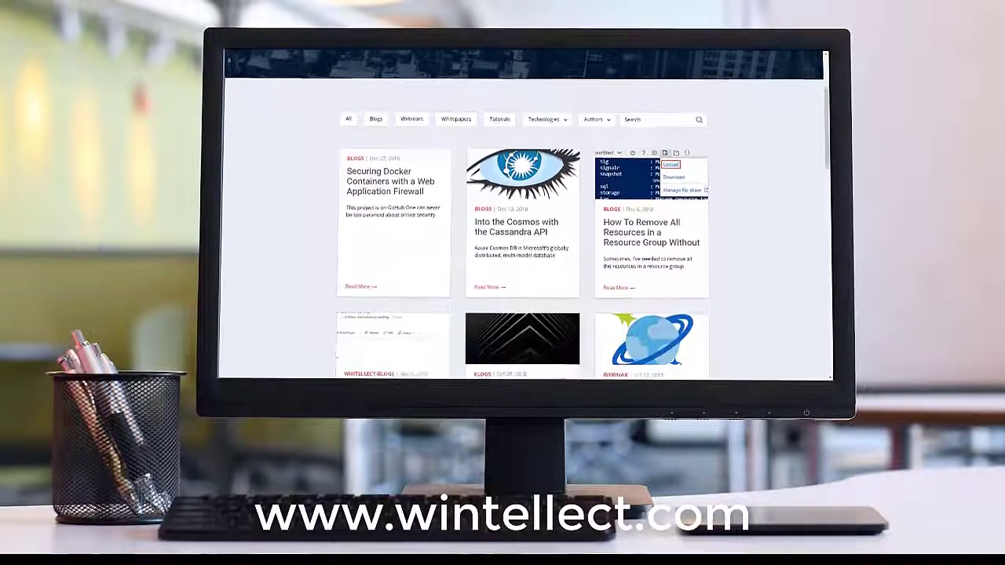
{"action": "scroll", "scroll_direction": "down", "scroll_amount": 3}
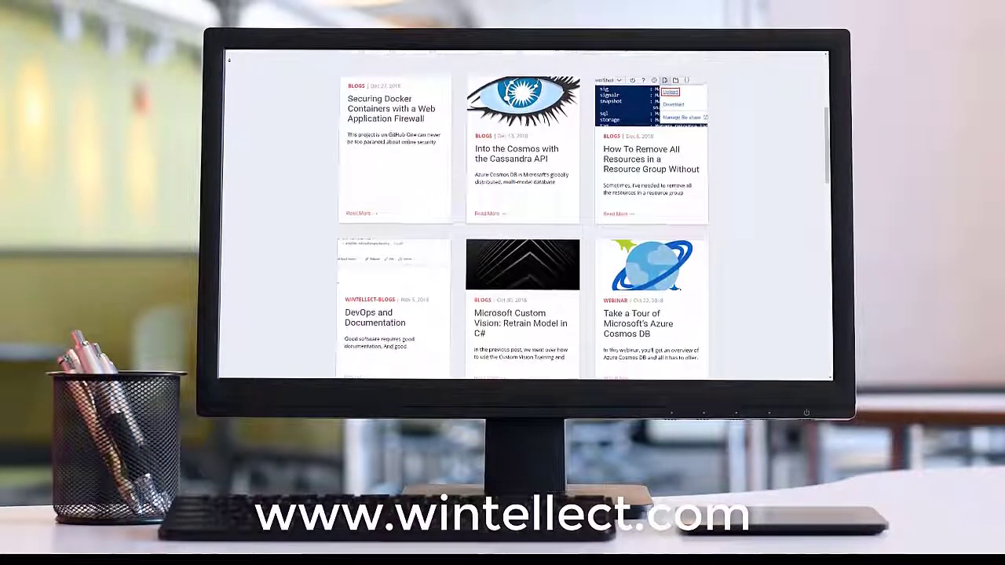
{"action": "scroll", "scroll_direction": "down", "scroll_amount": 3}
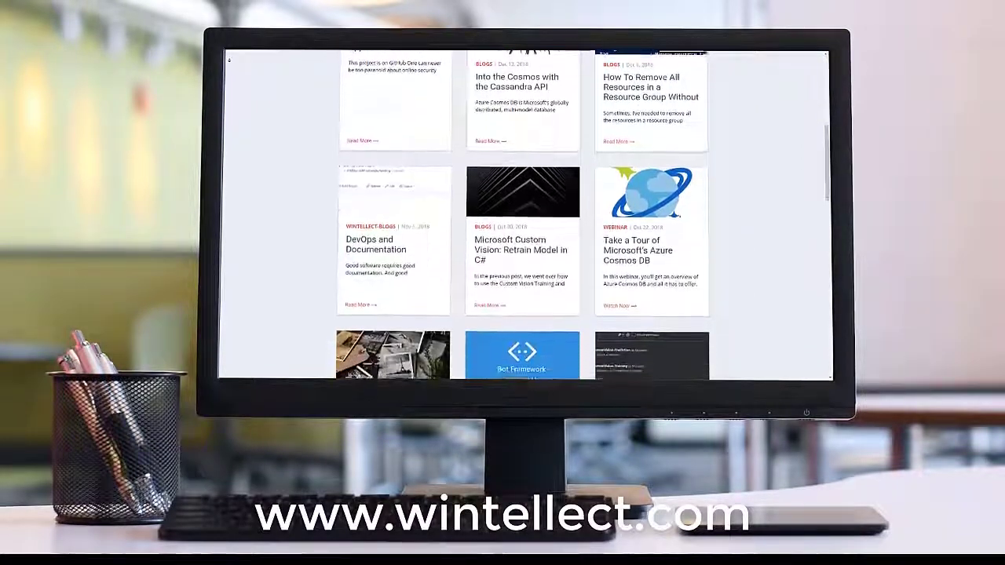
{"action": "scroll", "scroll_direction": "down", "scroll_amount": 3}
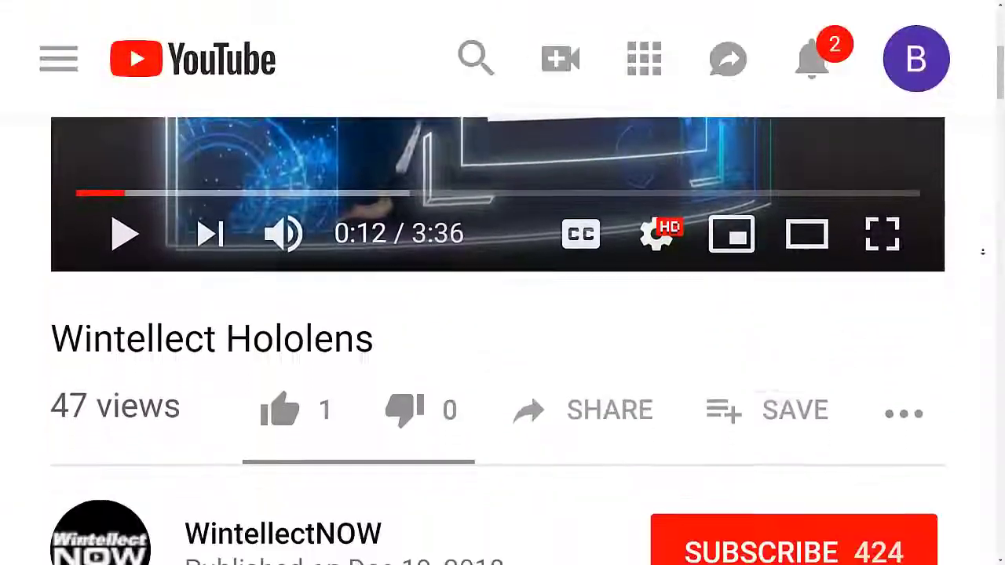
{"action": "left_click", "coordinate": [793, 545]}
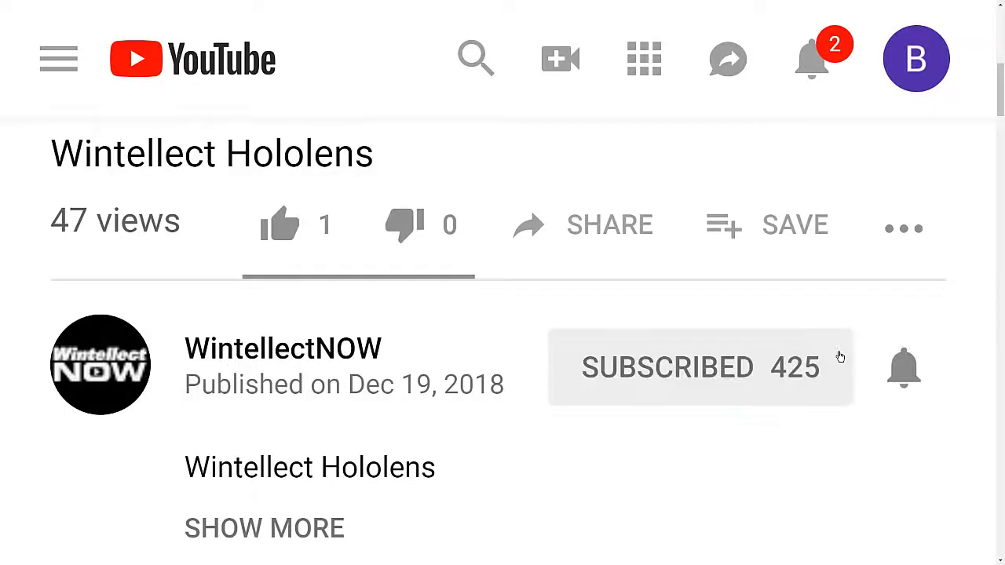
{"action": "left_click", "coordinate": [904, 368]}
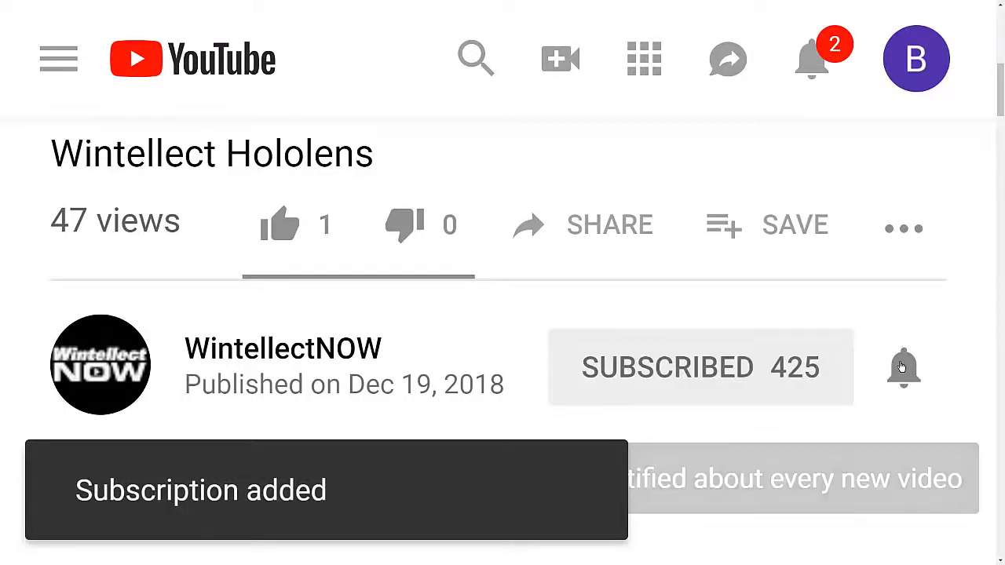
{"action": "left_click", "coordinate": [904, 367]}
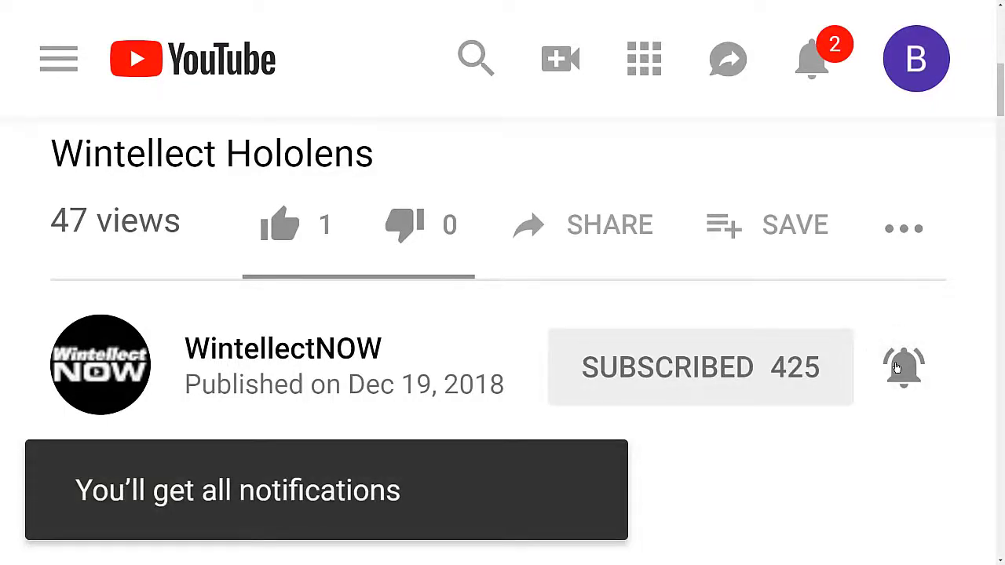